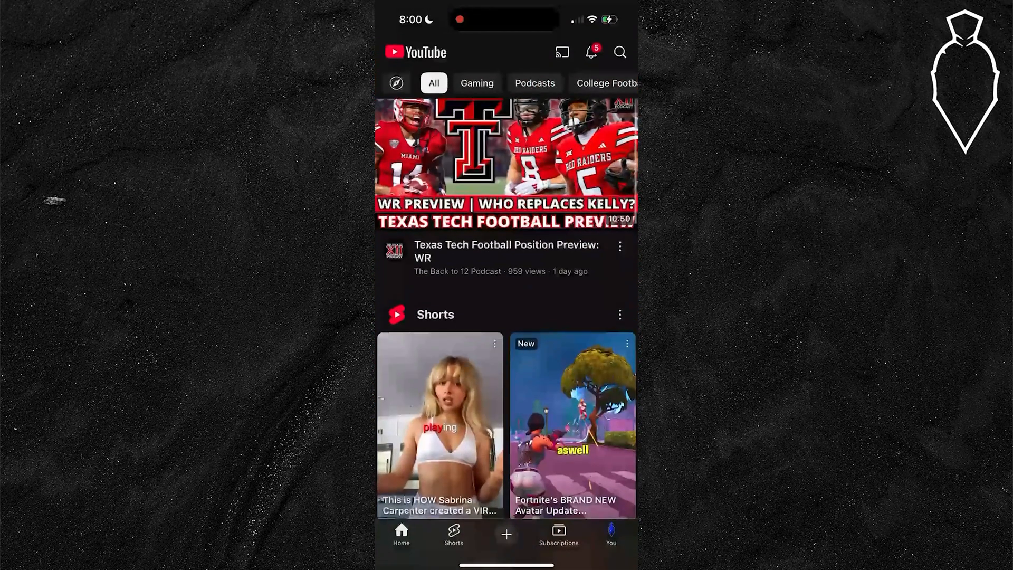
- Scroll down the Home feed to reach the Texas Tech Football Position Preview: WR video
scroll(down, 3)
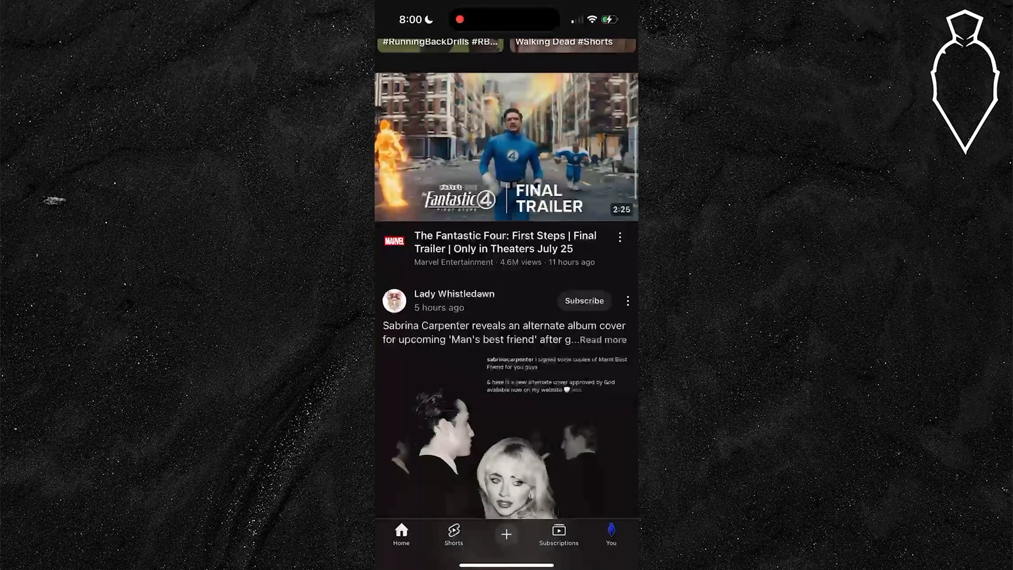
scroll(down, 3)
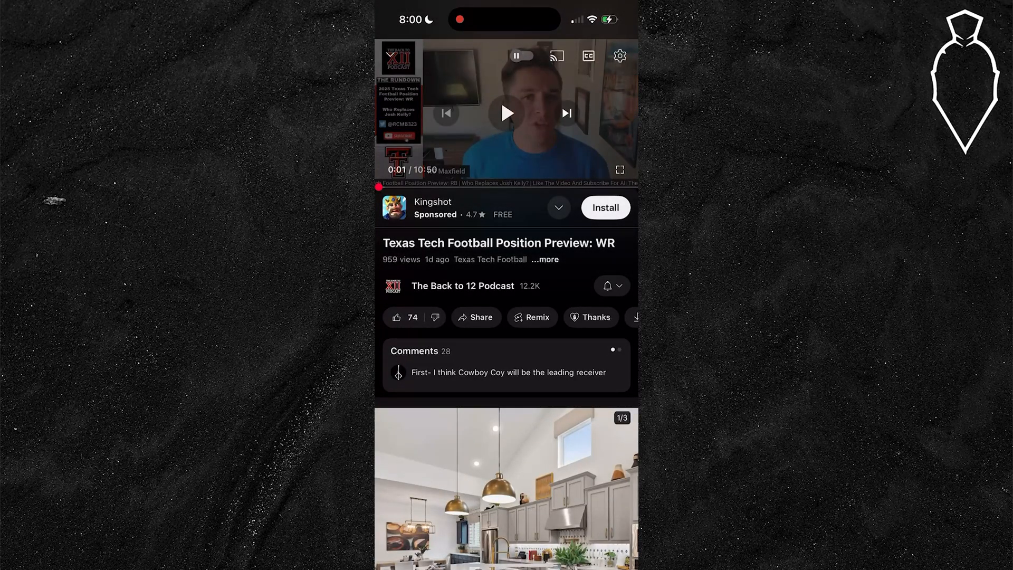
click(618, 55)
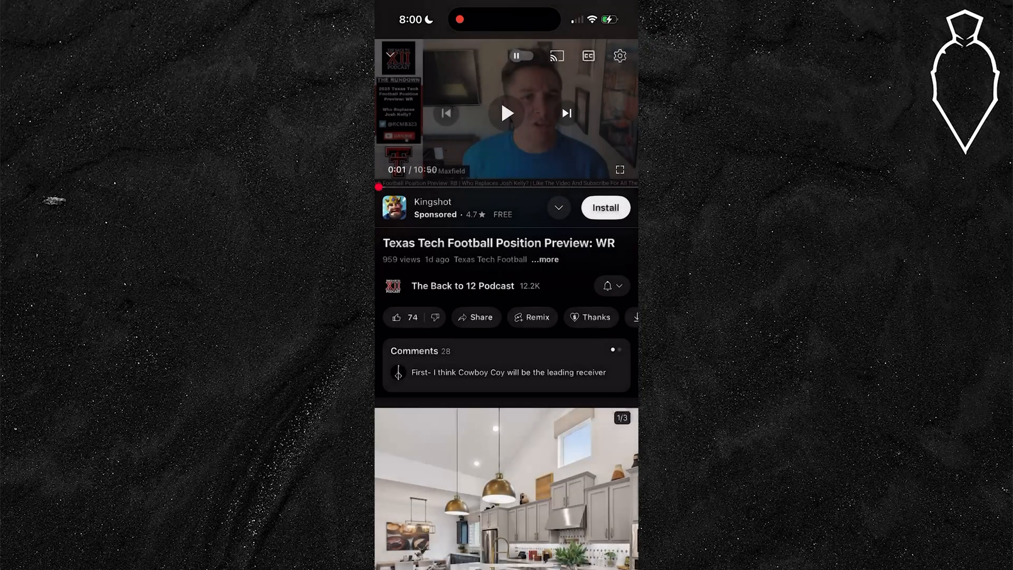
click(618, 56)
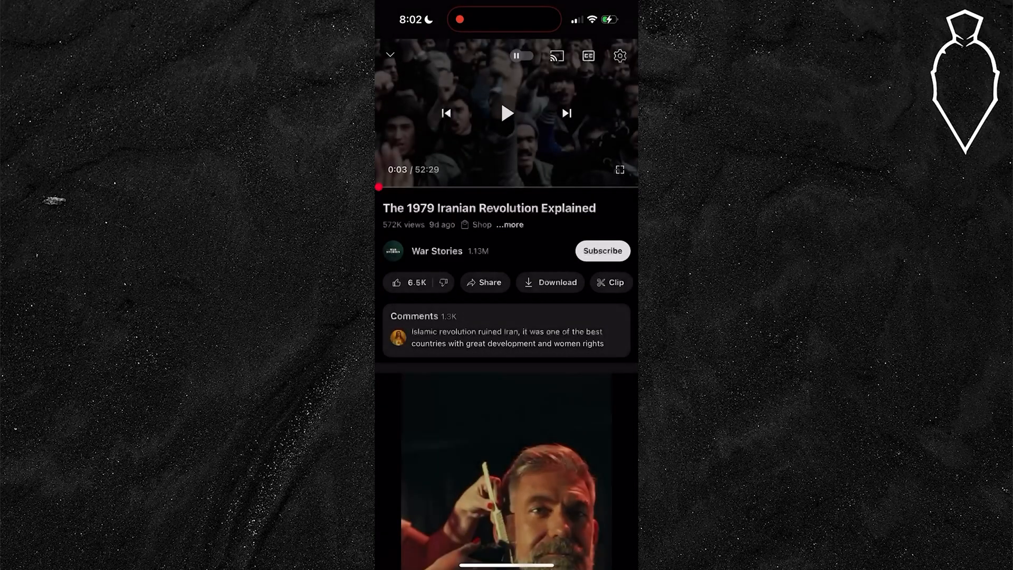
- Open the audio track list for The 1979 Iranian Revolution Explained, keeping original English checked
click(618, 54)
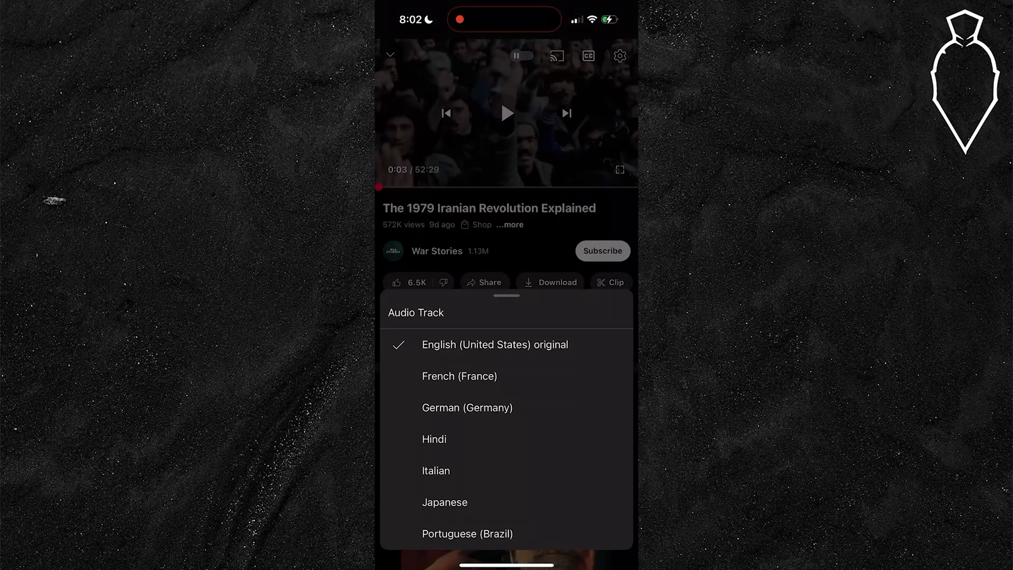